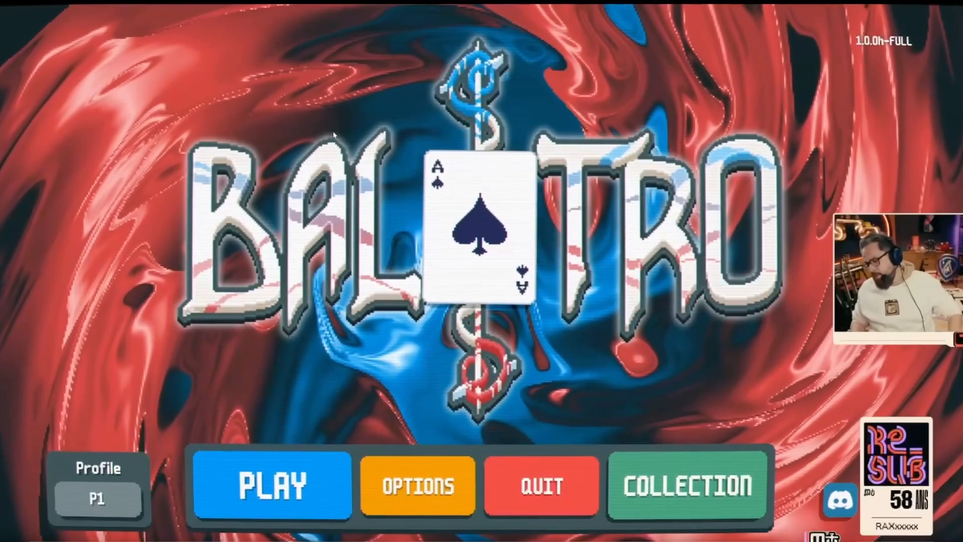
- Continue the saved run from the title screen into Ante 3, Round 11 against The Tooth
left_click(271, 486)
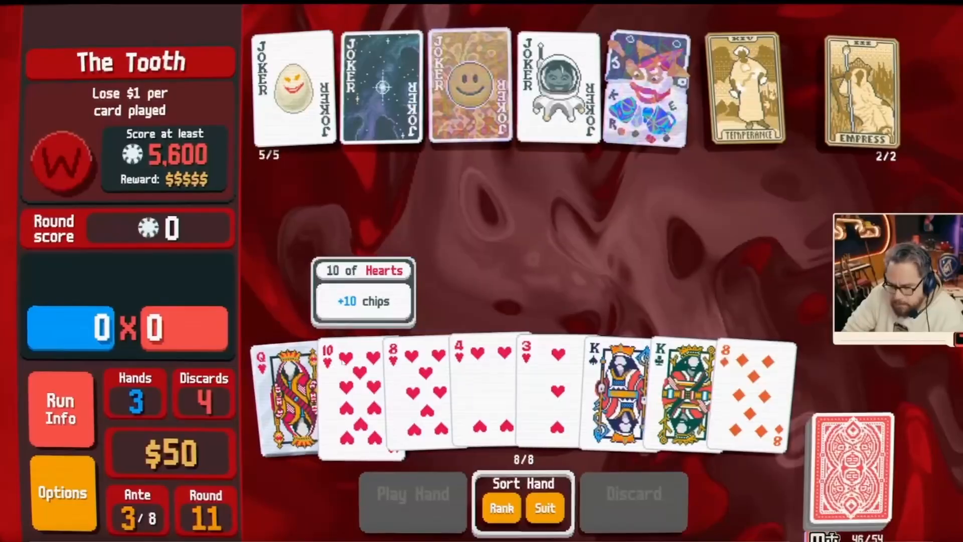